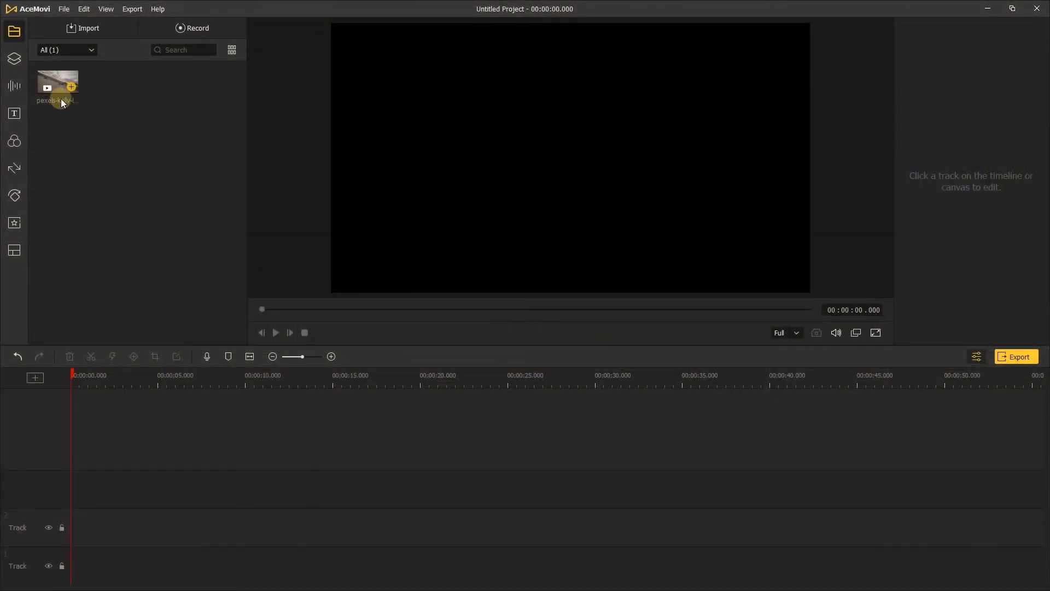
# Place the skatepark clip on the bottom timeline track and show it in the preview
pyautogui.moveTo(57, 87); pyautogui.dragTo(130, 566)
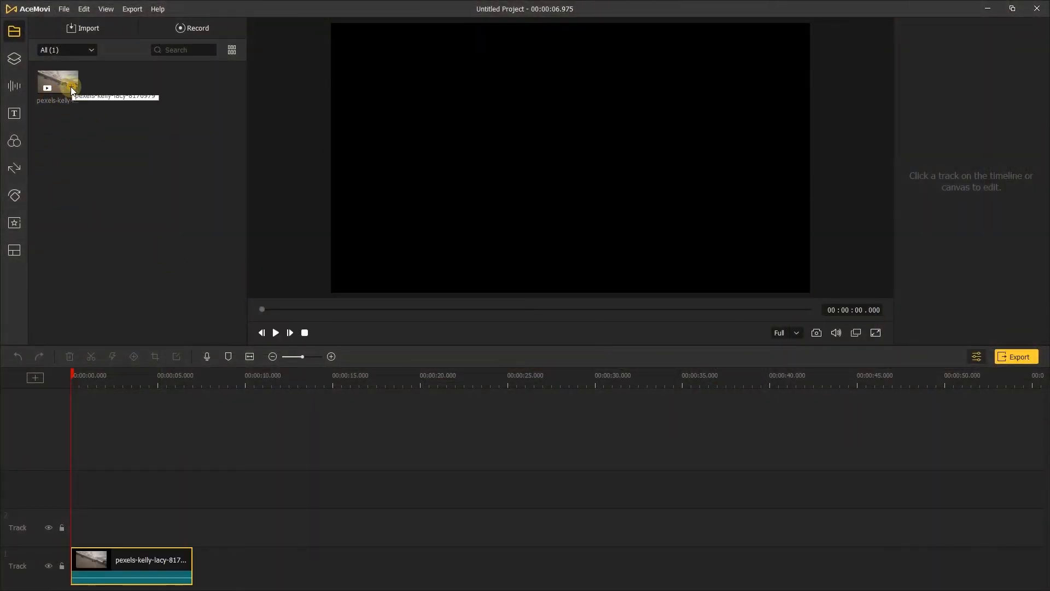
pyautogui.click(132, 572)
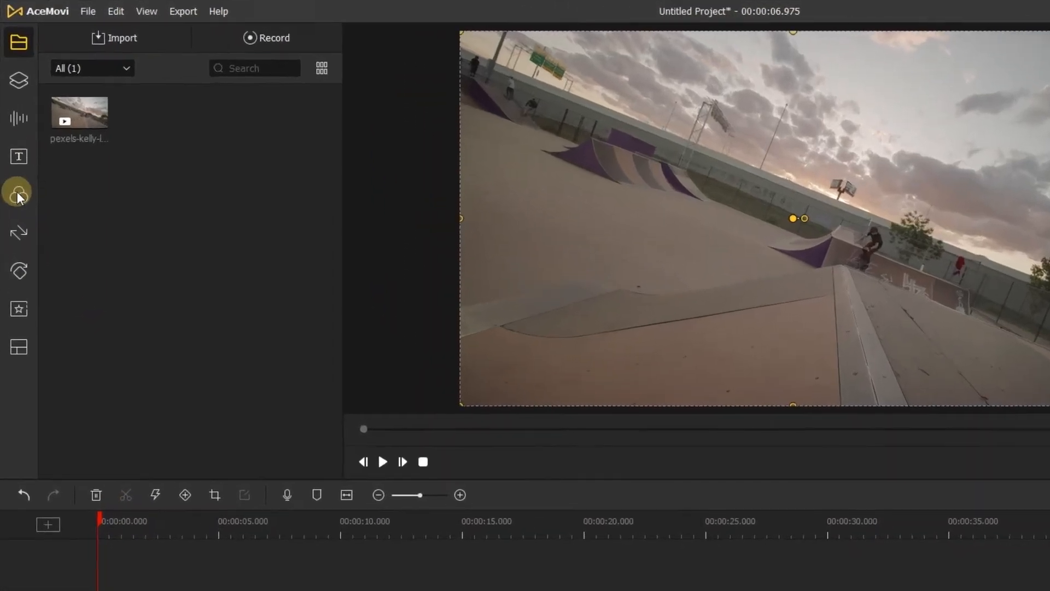
# Add a Bulge filter track above the clip and stretch it to the clip's full length
pyautogui.click(19, 193)
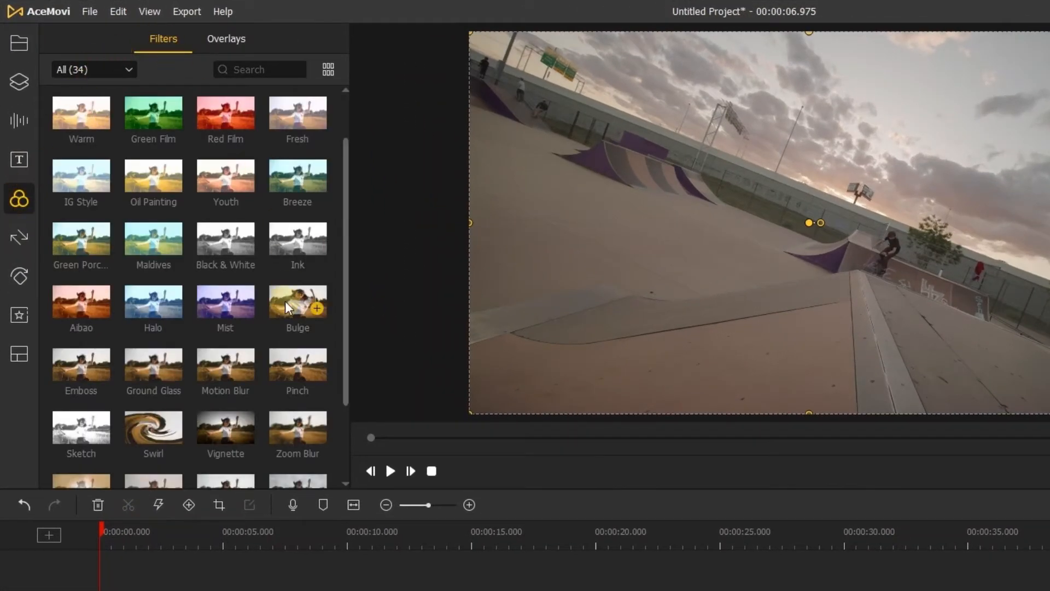
pyautogui.click(317, 311)
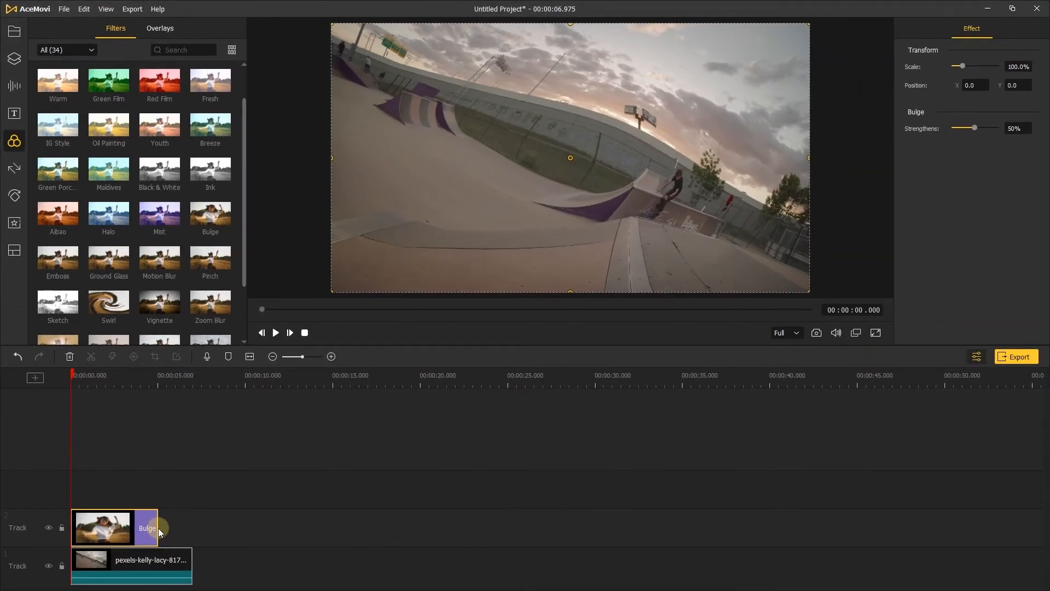
pyautogui.moveTo(159, 528); pyautogui.dragTo(190, 528)
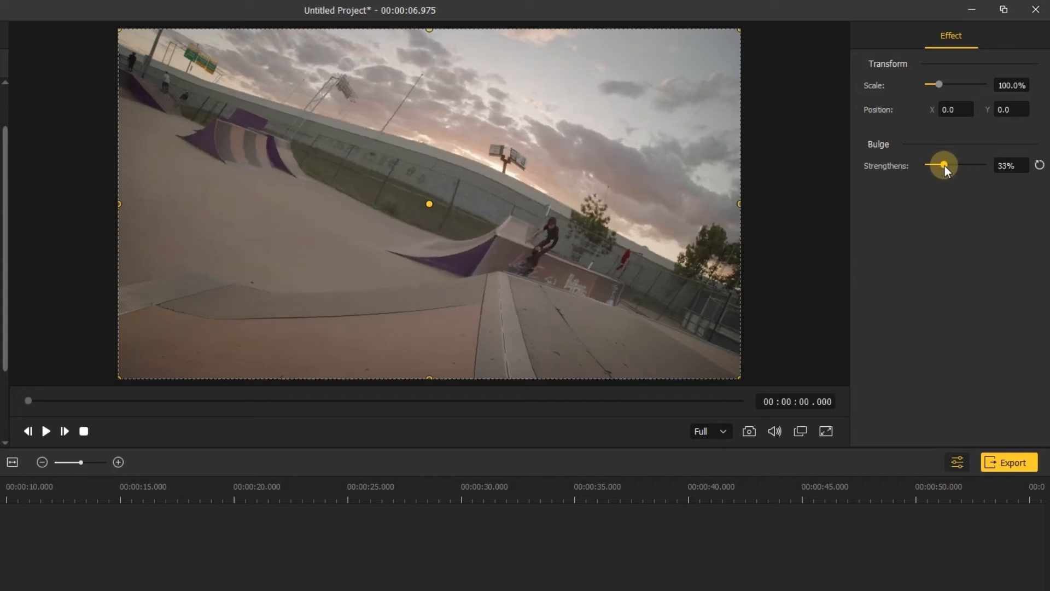
# Adjust the Bulge Strengthens slider, settling its value at 44%
pyautogui.moveTo(938, 165); pyautogui.dragTo(946, 166)
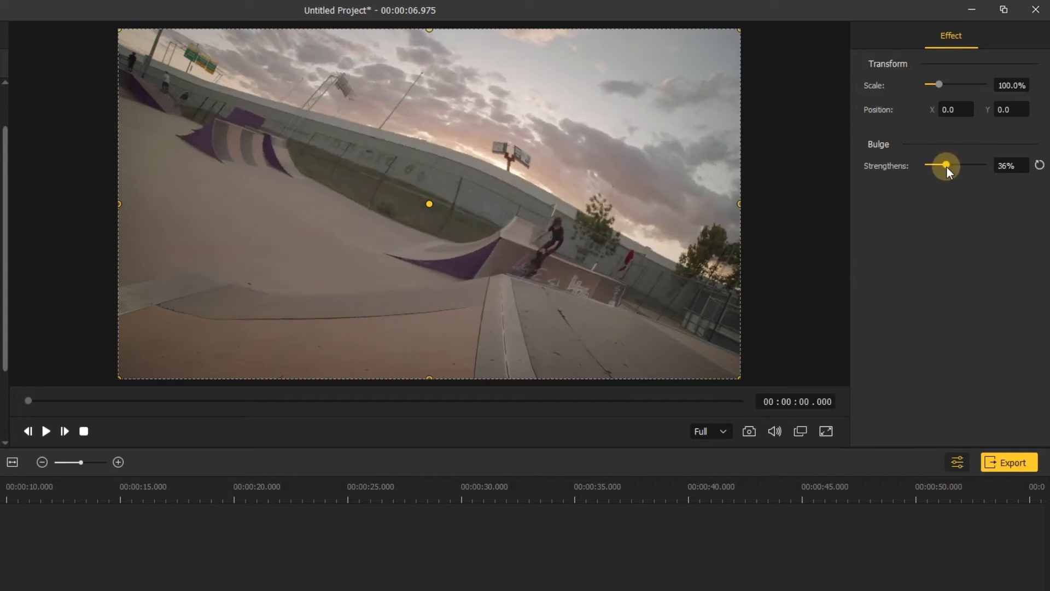
pyautogui.moveTo(946, 166); pyautogui.dragTo(955, 165)
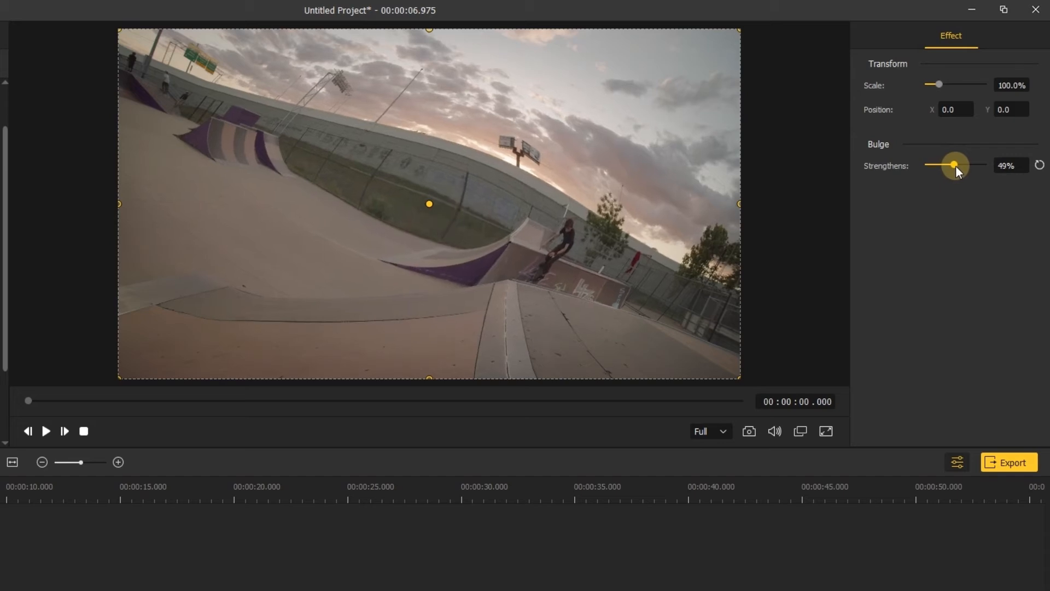
pyautogui.moveTo(954, 165); pyautogui.dragTo(953, 165)
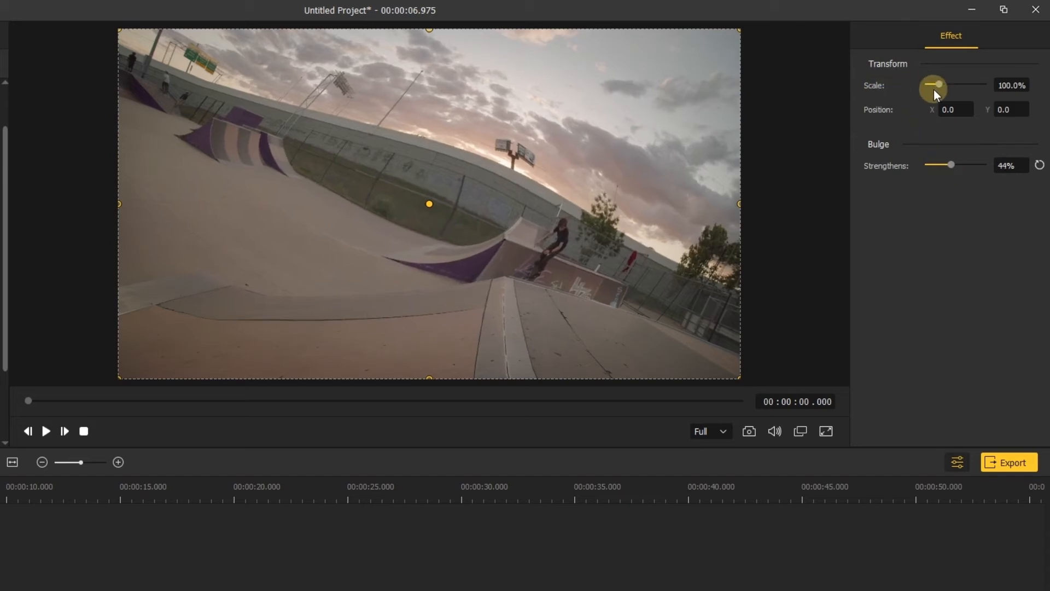
# Scale the bulge area to 59.6%, position it right of centre over the skater, and play the preview
pyautogui.moveTo(939, 84); pyautogui.dragTo(934, 84)
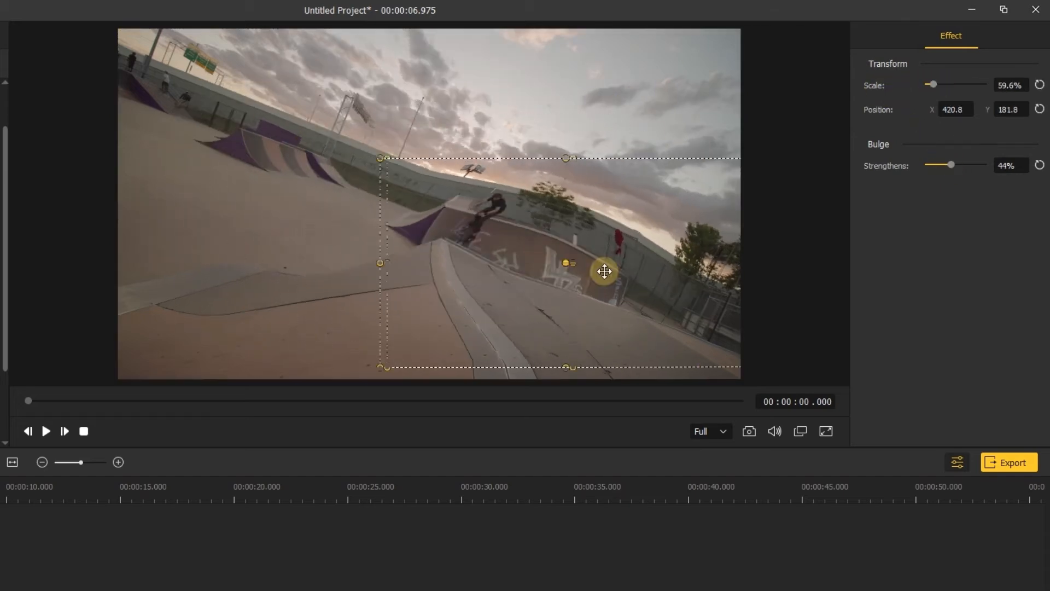
pyautogui.moveTo(603, 271); pyautogui.dragTo(615, 213)
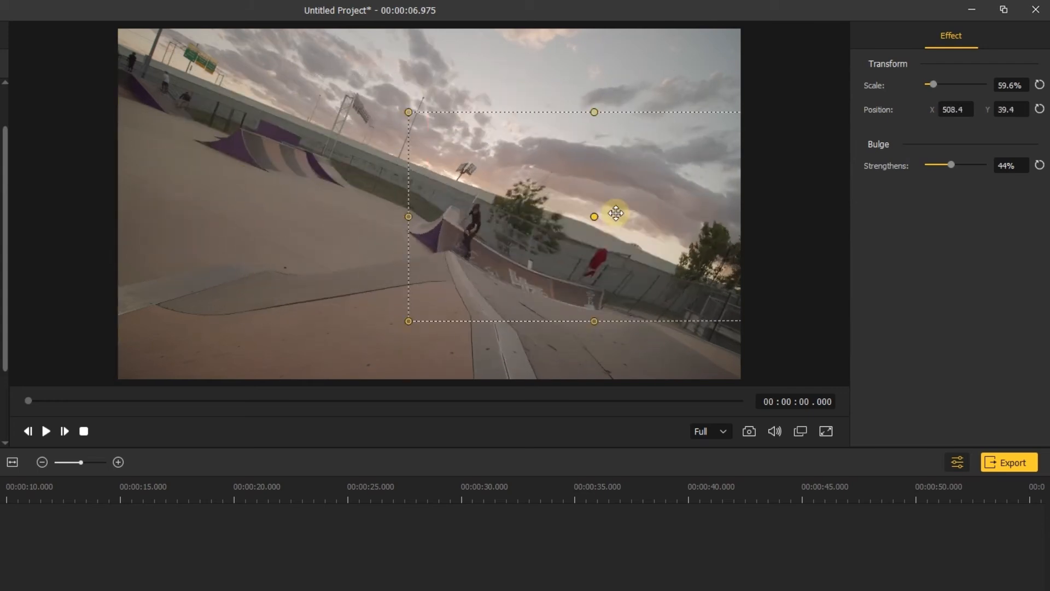
pyautogui.moveTo(615, 214); pyautogui.dragTo(437, 232)
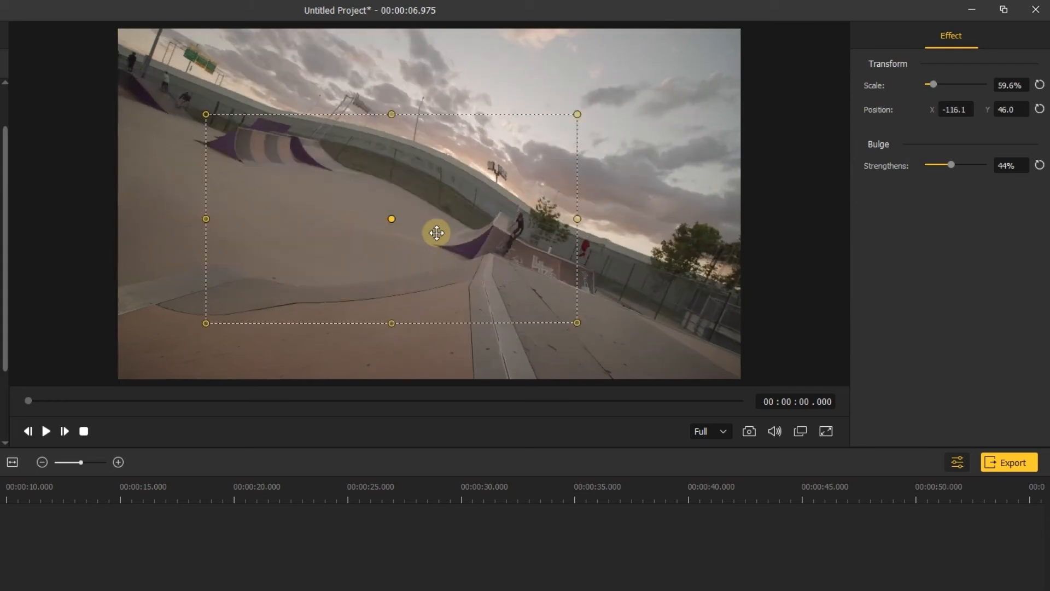
pyautogui.moveTo(436, 232); pyautogui.dragTo(469, 237)
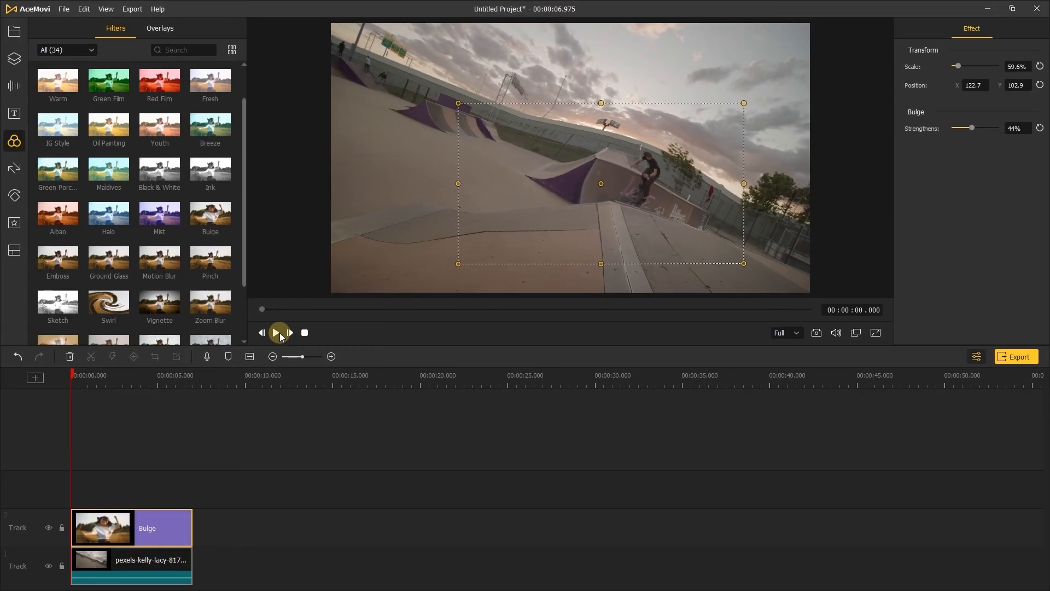
pyautogui.click(278, 332)
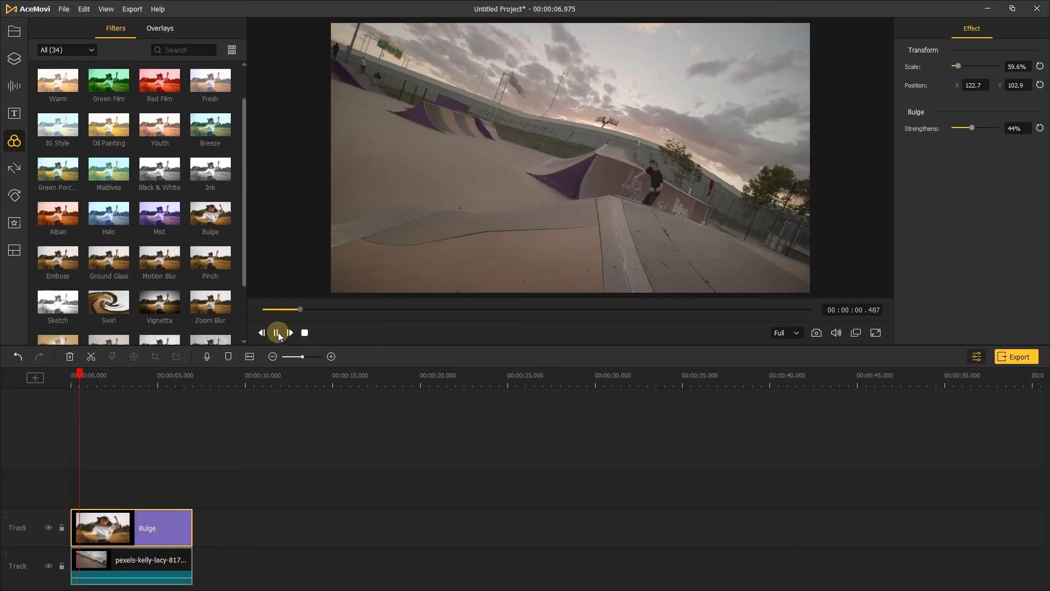